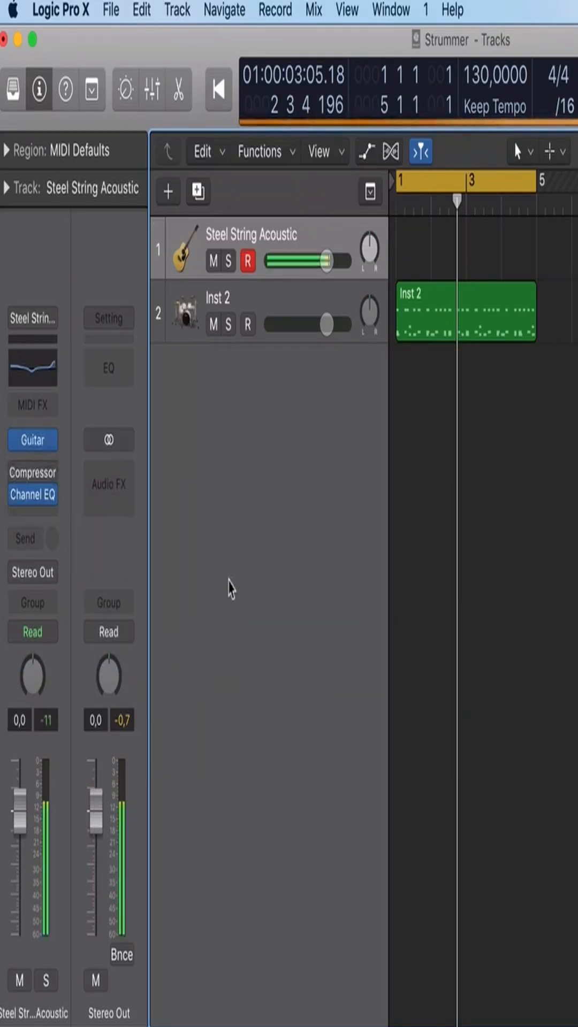
# Step: Insert Scripter in the acoustic track's MIDI FX slot and load Factory > Guitar Strummer
pyautogui.moveTo(21, 818); pyautogui.dragTo(21, 786)
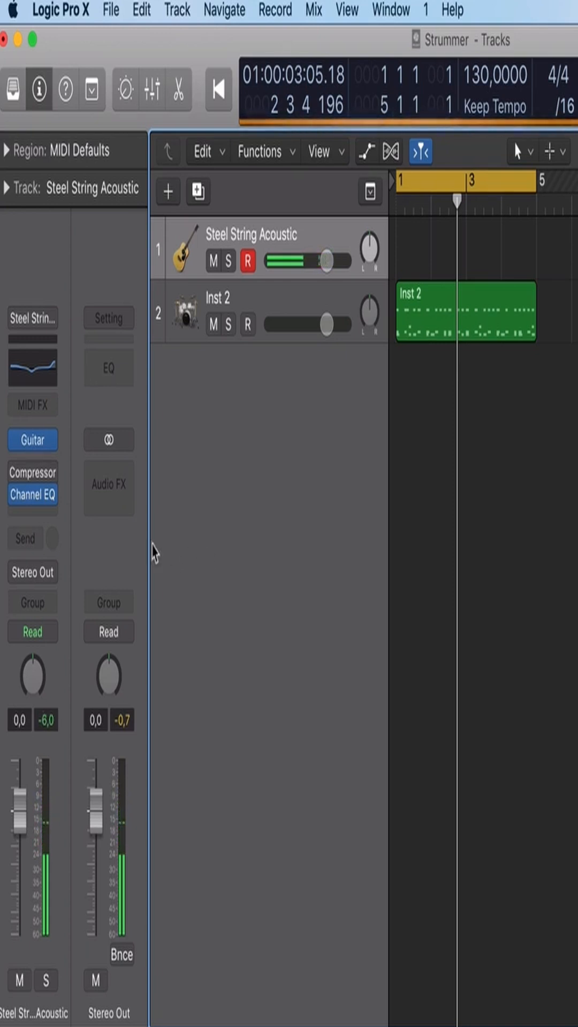
pyautogui.click(32, 405)
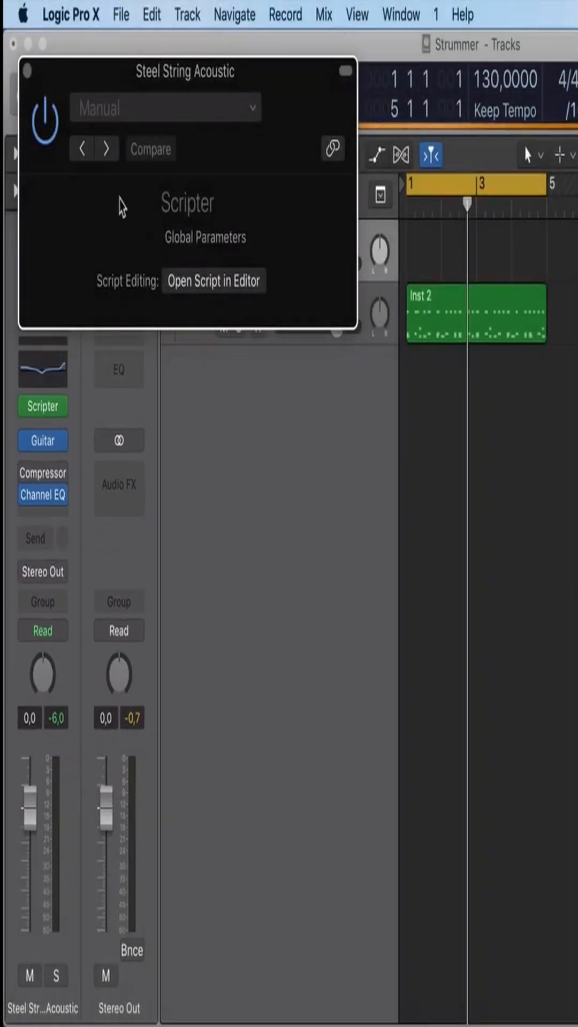
pyautogui.click(249, 107)
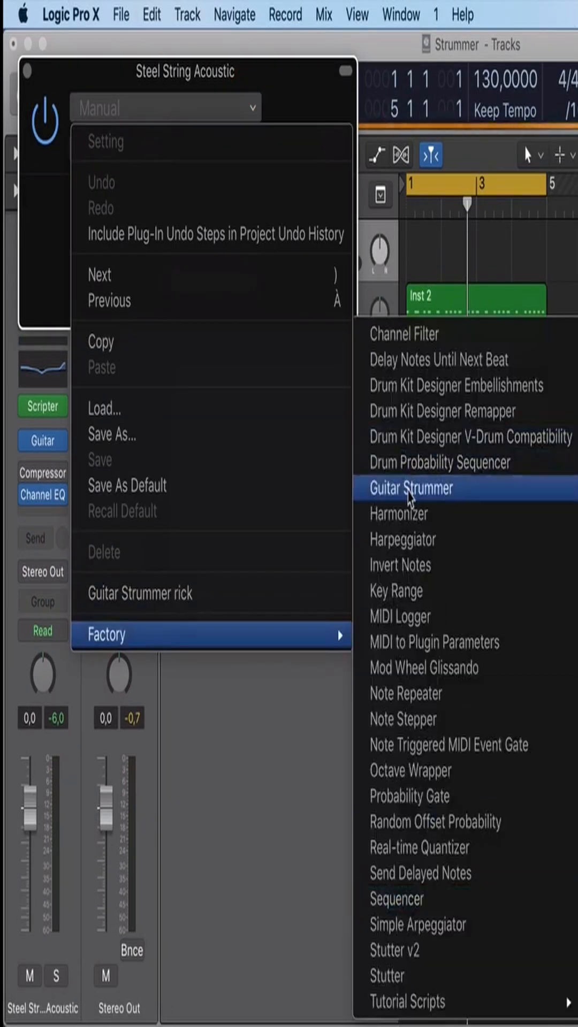
pyautogui.click(411, 488)
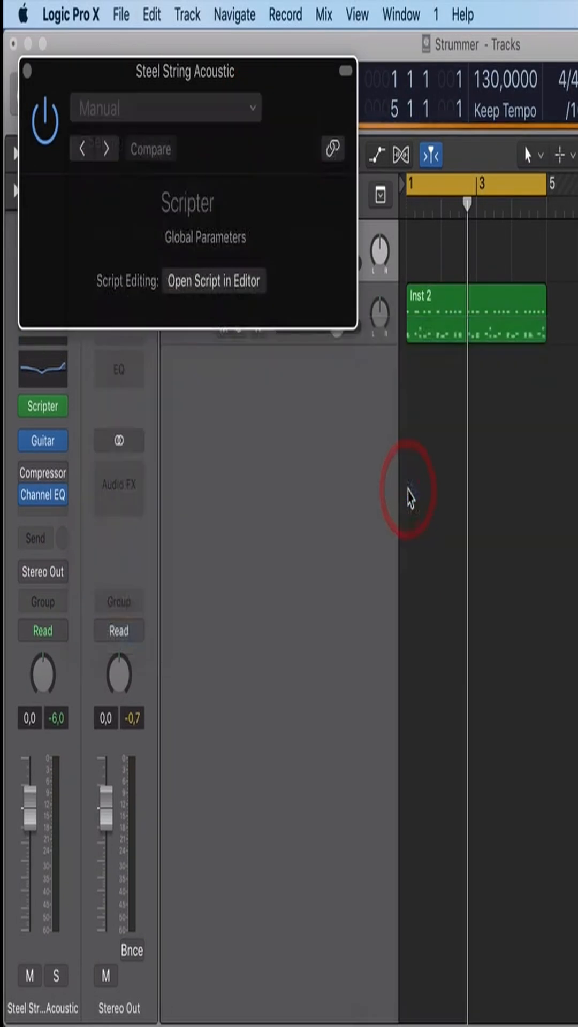
pyautogui.click(164, 107)
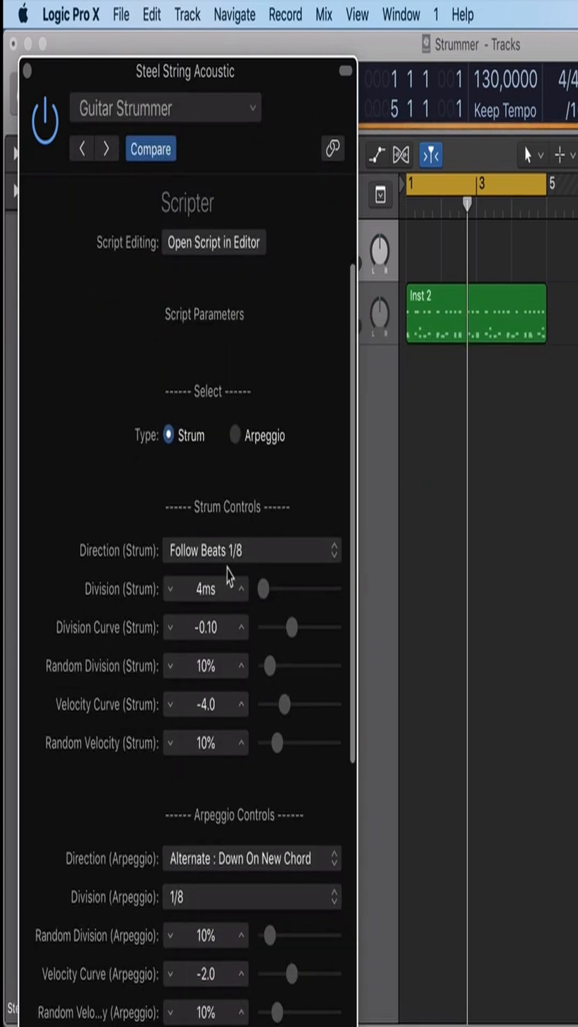
# Step: Review the strum, arpeggio and chord-assignment parameters, then reach the preset settings menu
pyautogui.scroll(-3)
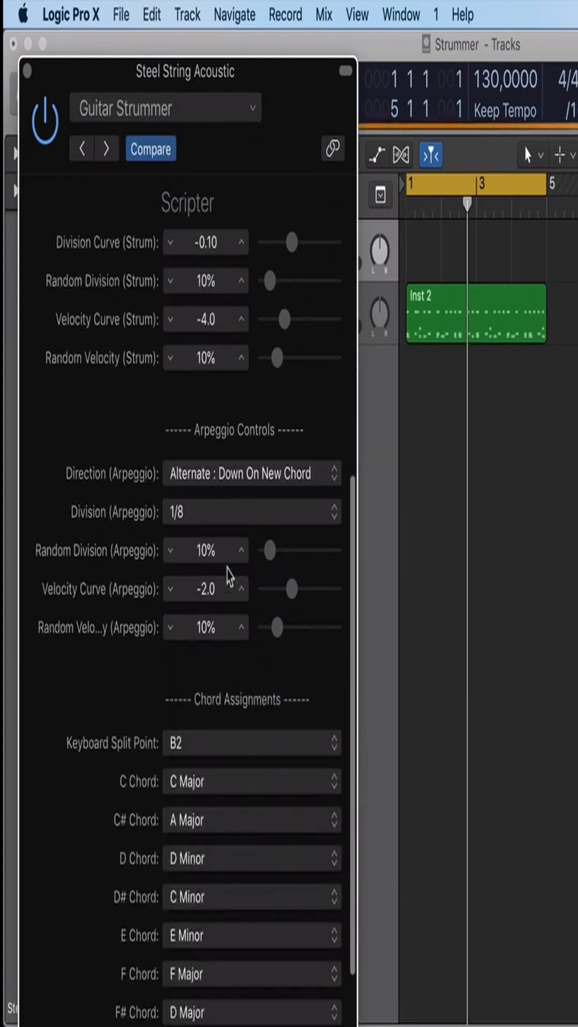
pyautogui.scroll(-3)
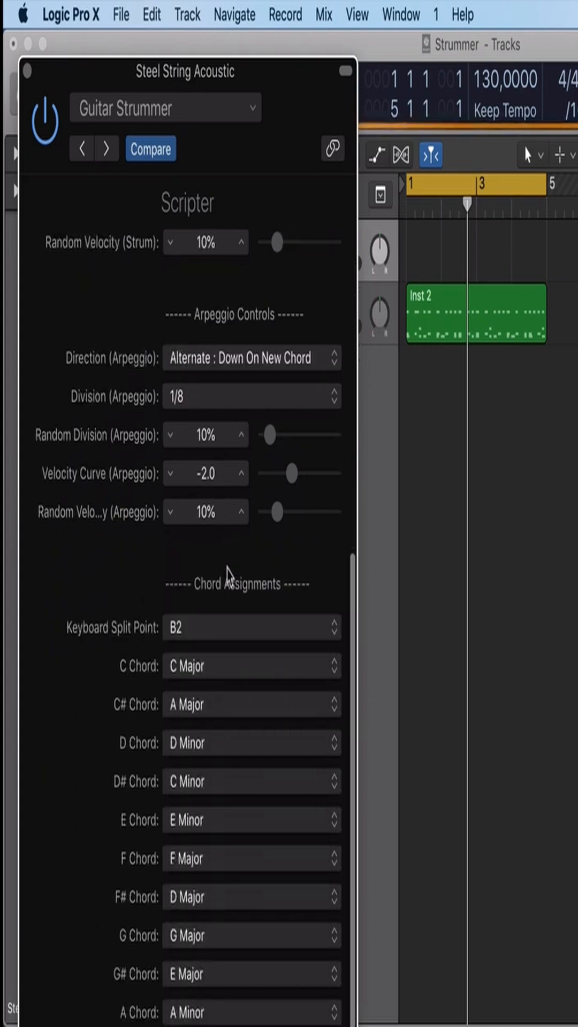
pyautogui.scroll(-3)
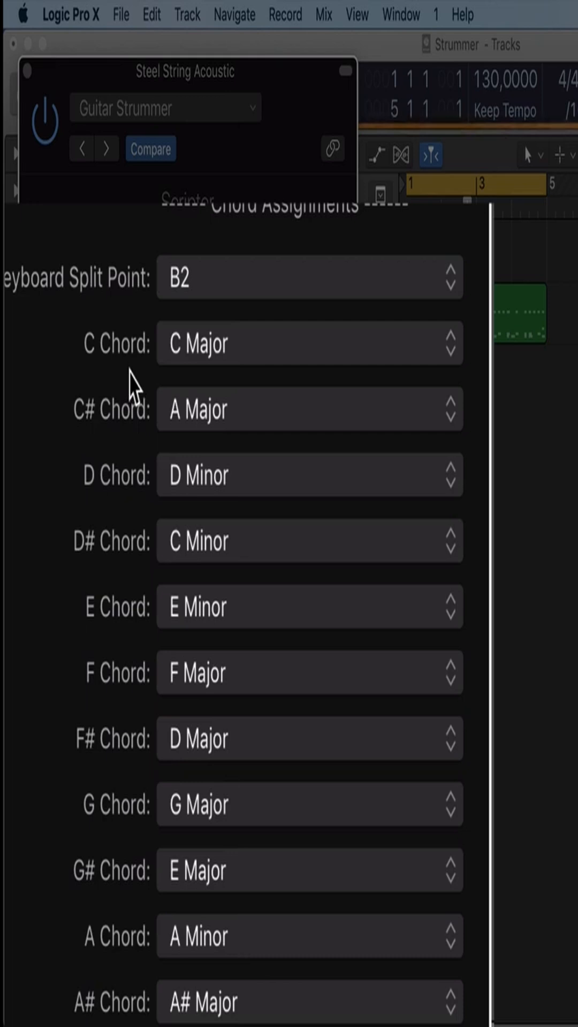
pyautogui.scroll(-3)
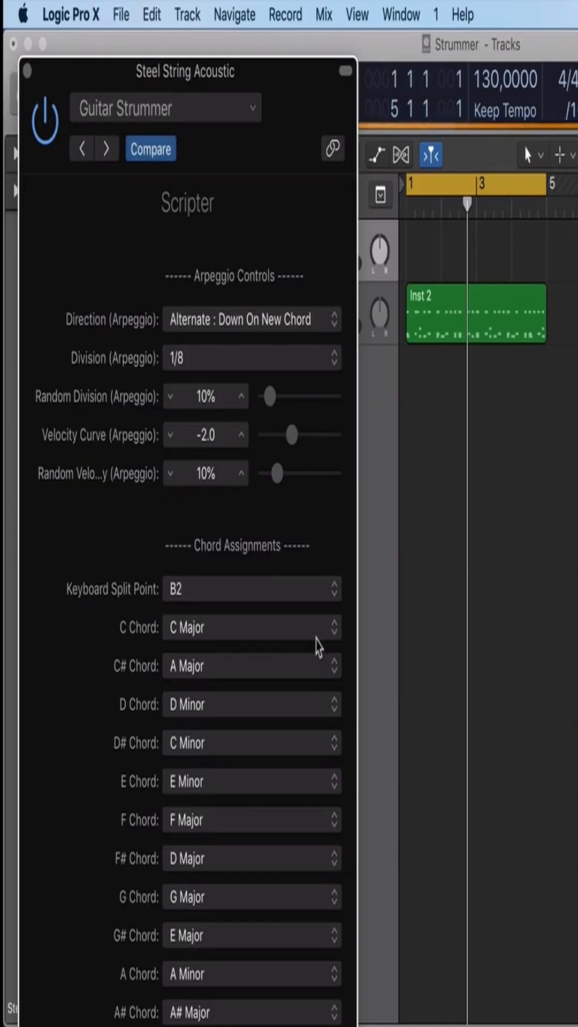
pyautogui.click(250, 107)
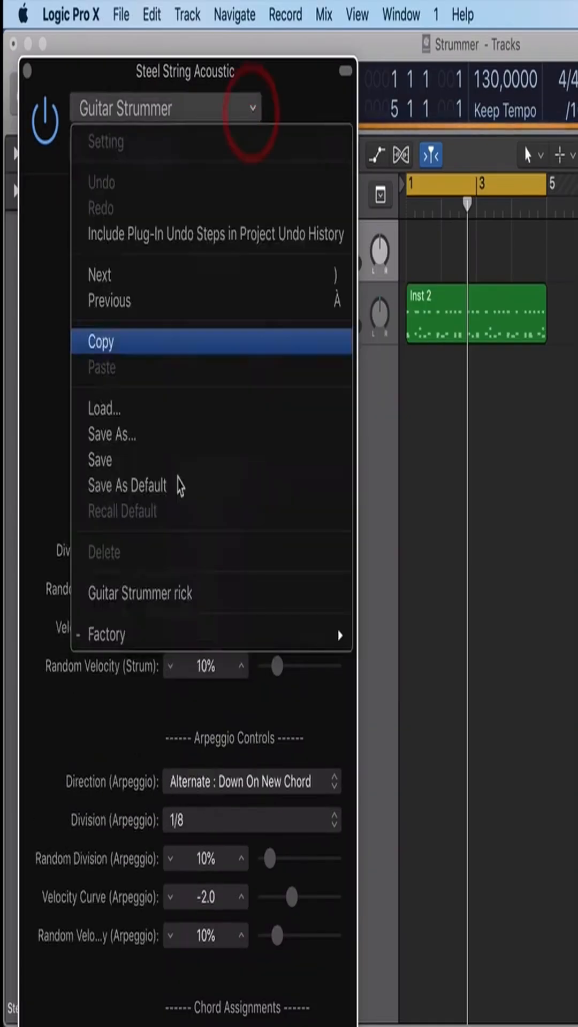
# Step: Copy the Guitar Strummer plug-in's current settings via the settings menu's Copy command
pyautogui.click(139, 593)
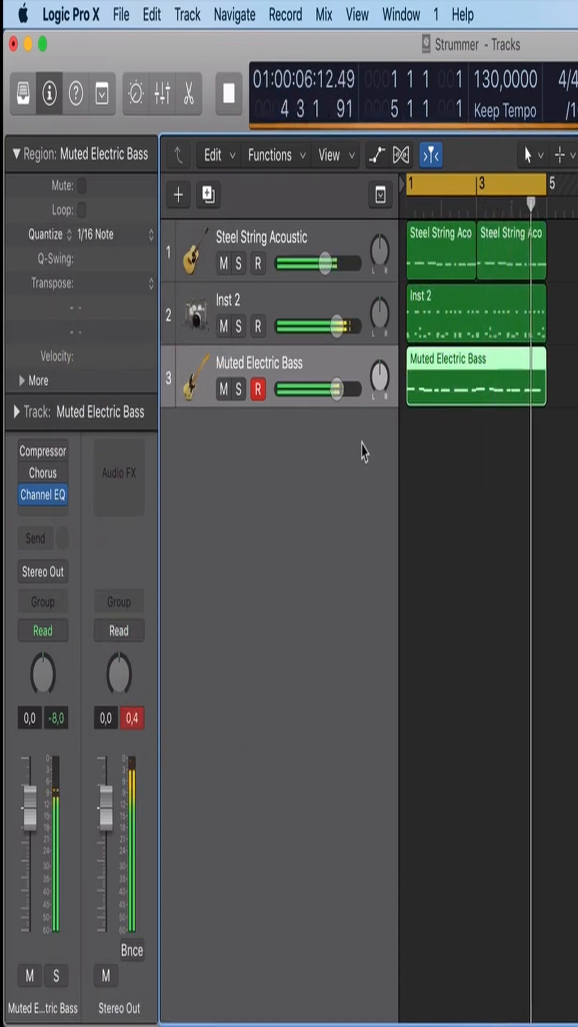
# Step: Halt playback of the acoustic, Inst 2 and Muted Electric Bass arrangement
pyautogui.click(227, 93)
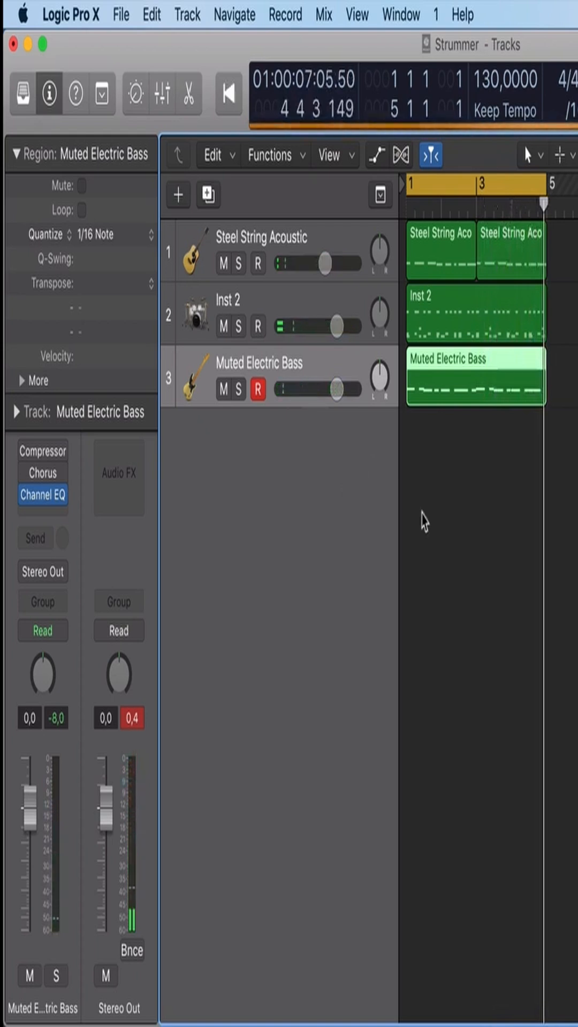